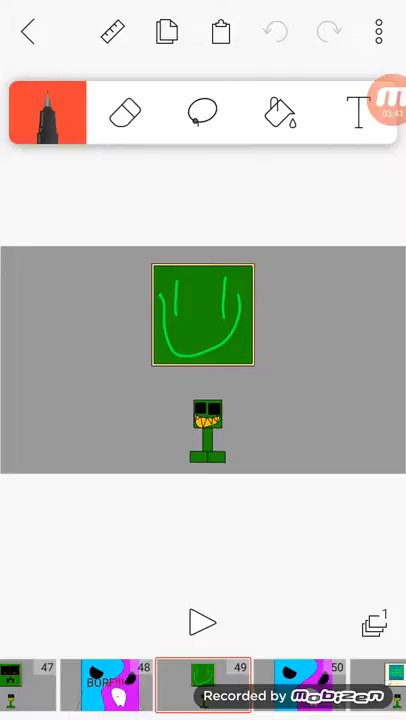
# Step: Scroll the timeline to frame 55 and display the R.I.P (AGAIN) scene on the canvas
pyautogui.click(204, 684)
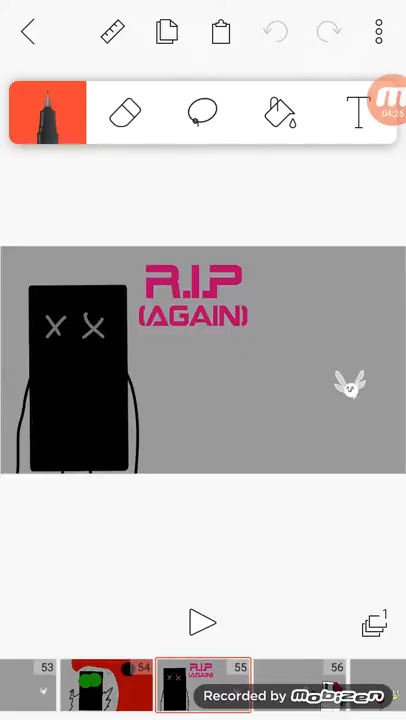
pyautogui.click(384, 104)
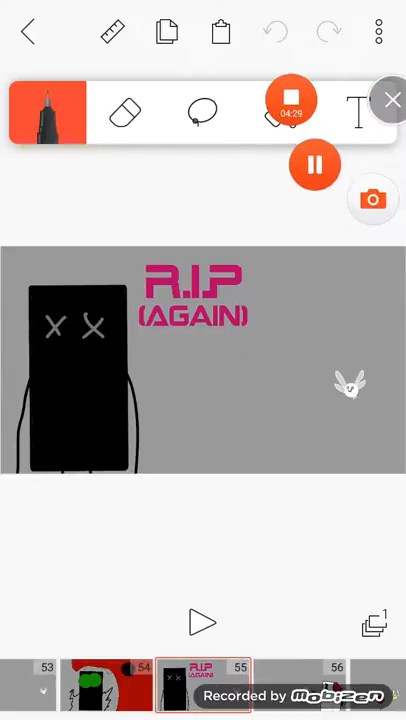